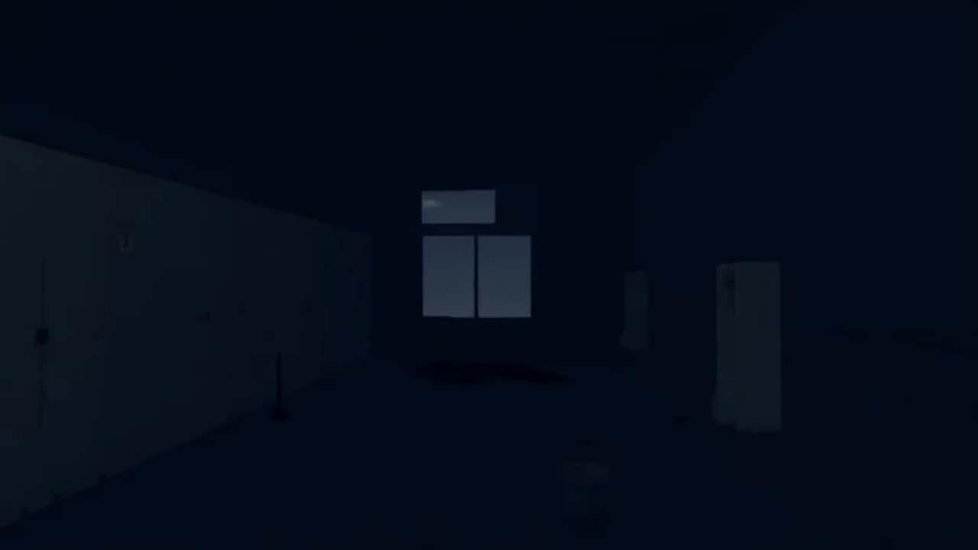
{"action": "mouse_move", "coordinate": [489, 275]}
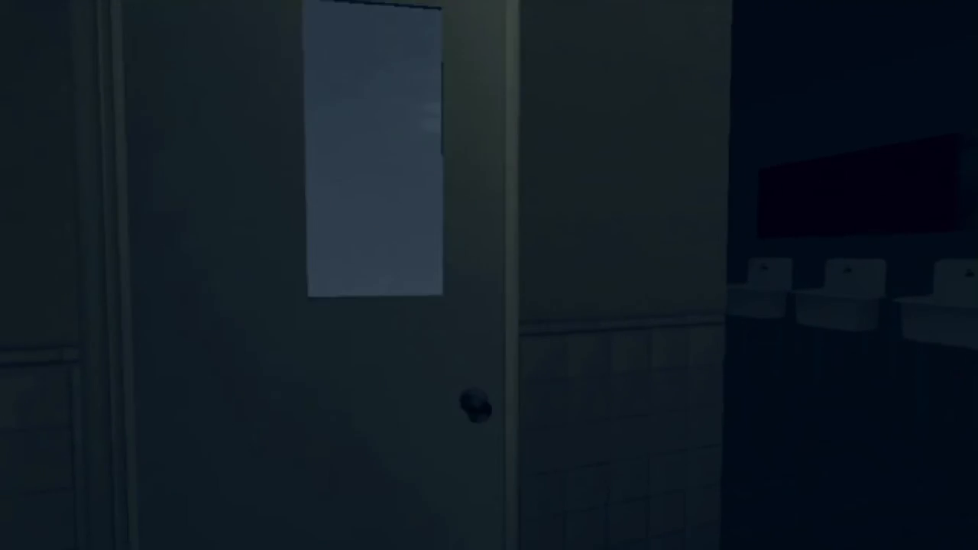
{"action": "mouse_move", "coordinate": [489, 275]}
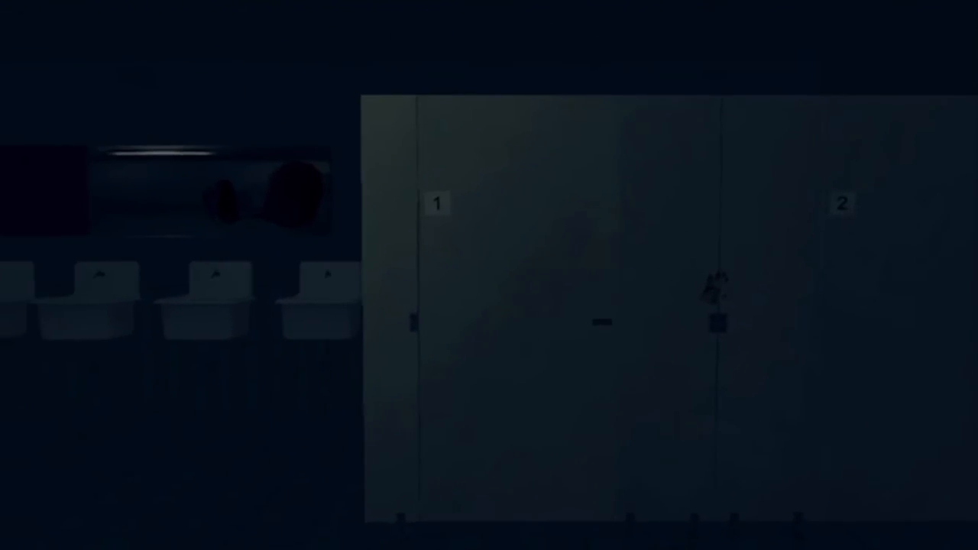